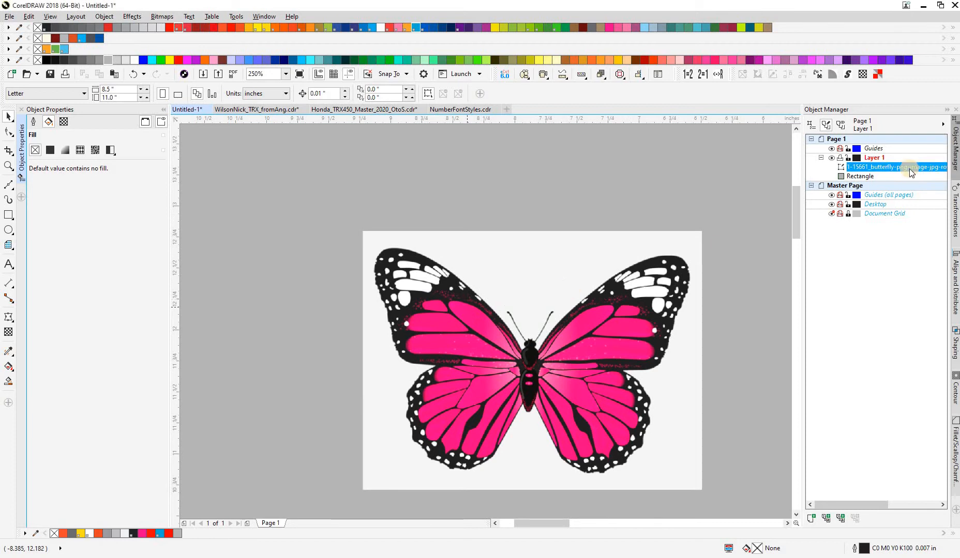
Outline-trace the selected butterfly photo as Clipart in PowerTRACE with Remove background kept on
{"action": "left_click", "coordinate": [894, 168]}
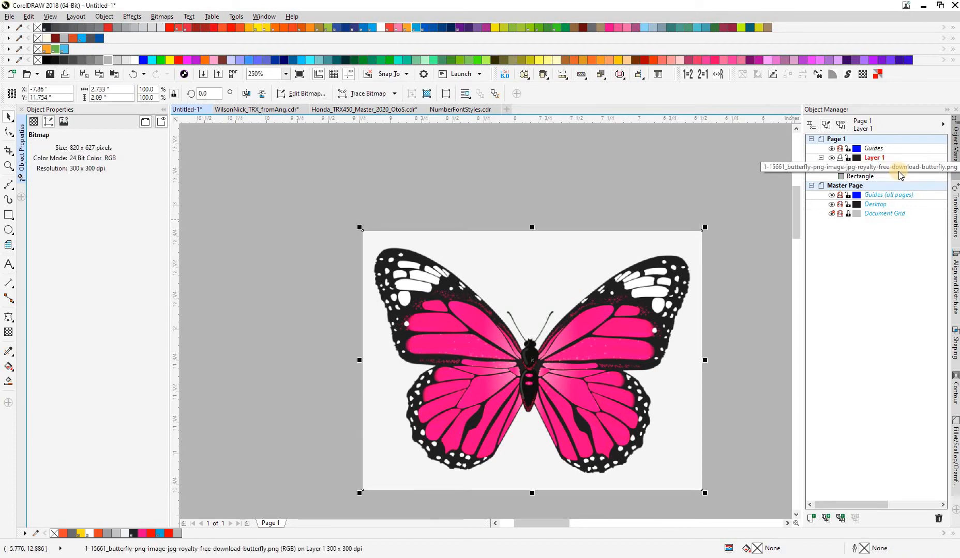
{"action": "mouse_move", "coordinate": [875, 178]}
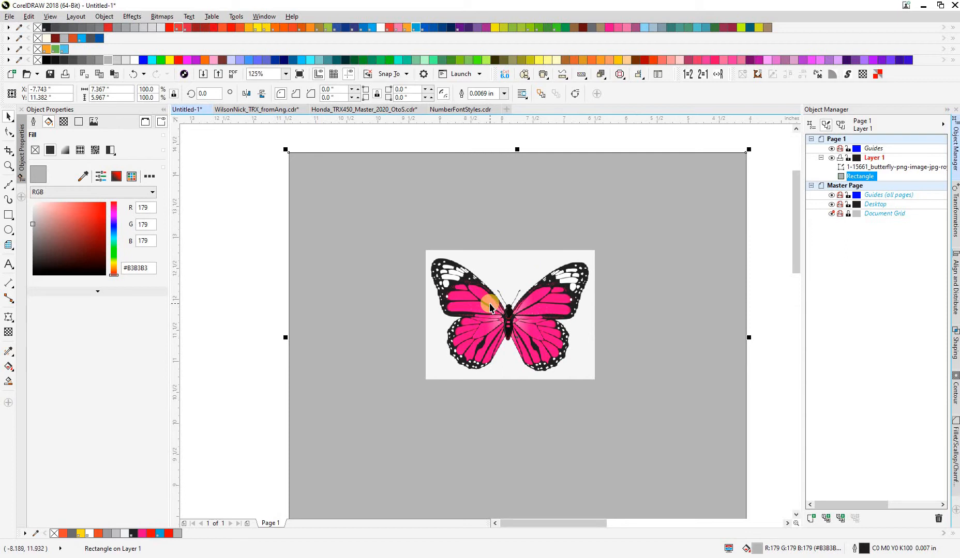
{"action": "type", "text": "250"}
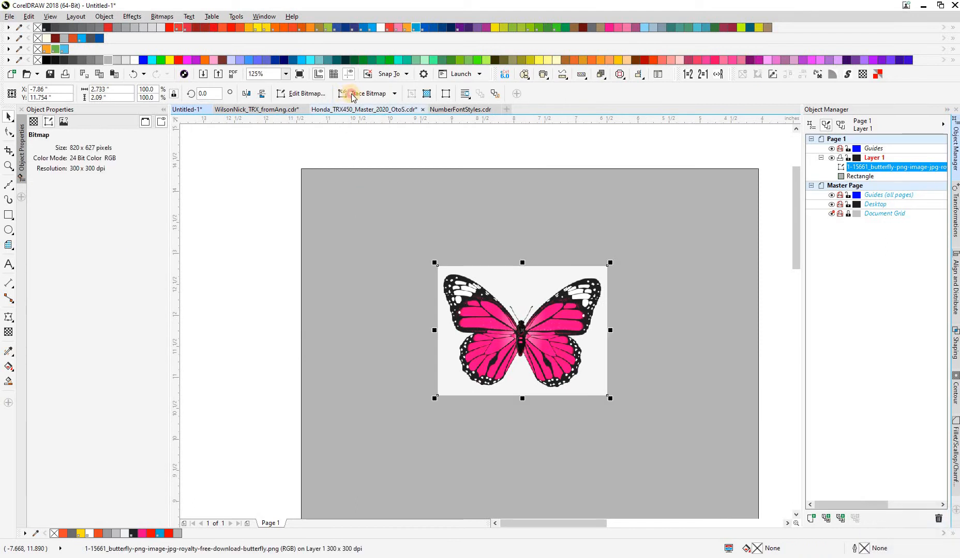
{"action": "left_click", "coordinate": [366, 94]}
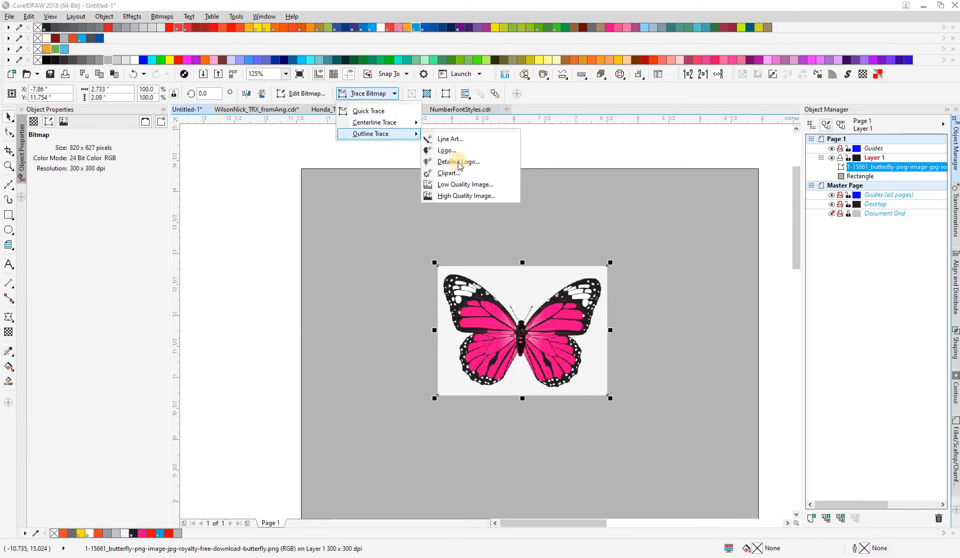
{"action": "mouse_move", "coordinate": [465, 185]}
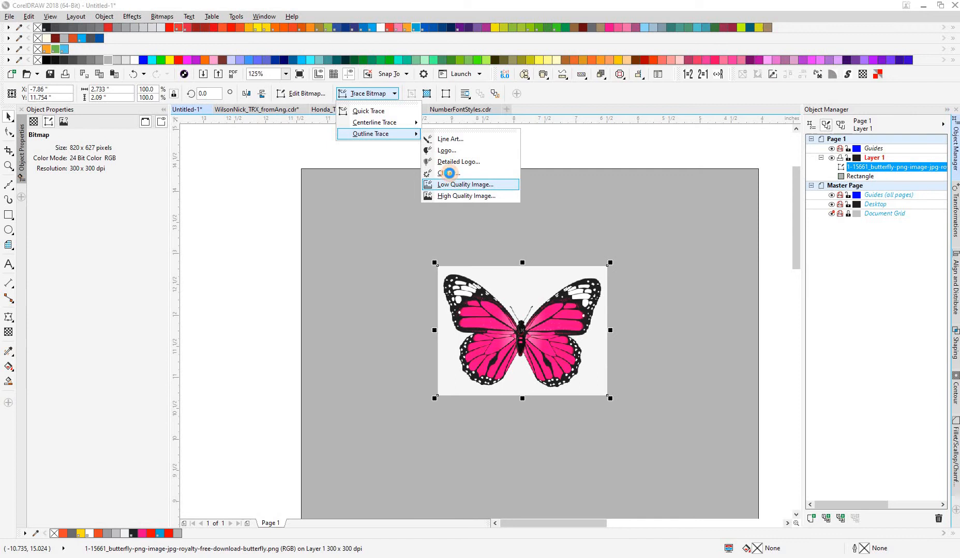
{"action": "left_click", "coordinate": [466, 184]}
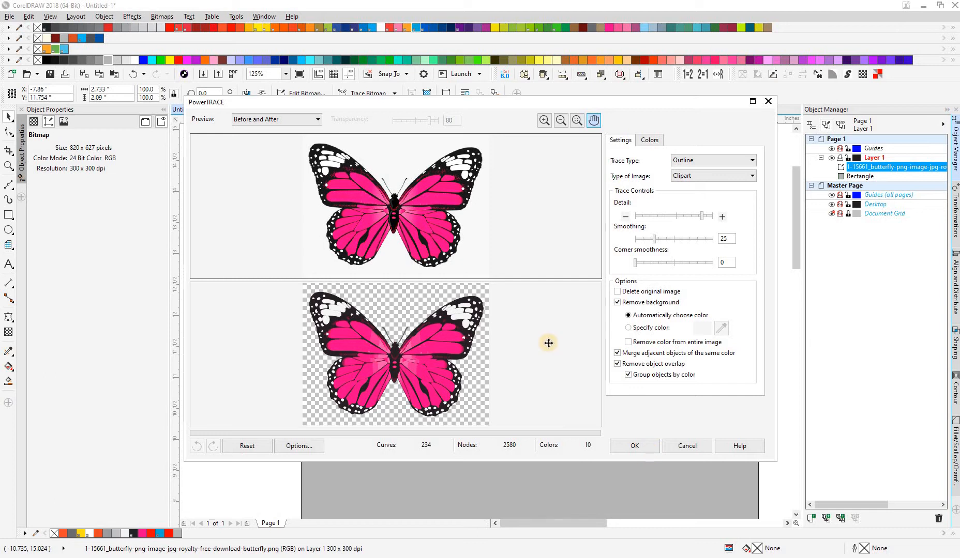
{"action": "left_click", "coordinate": [634, 445]}
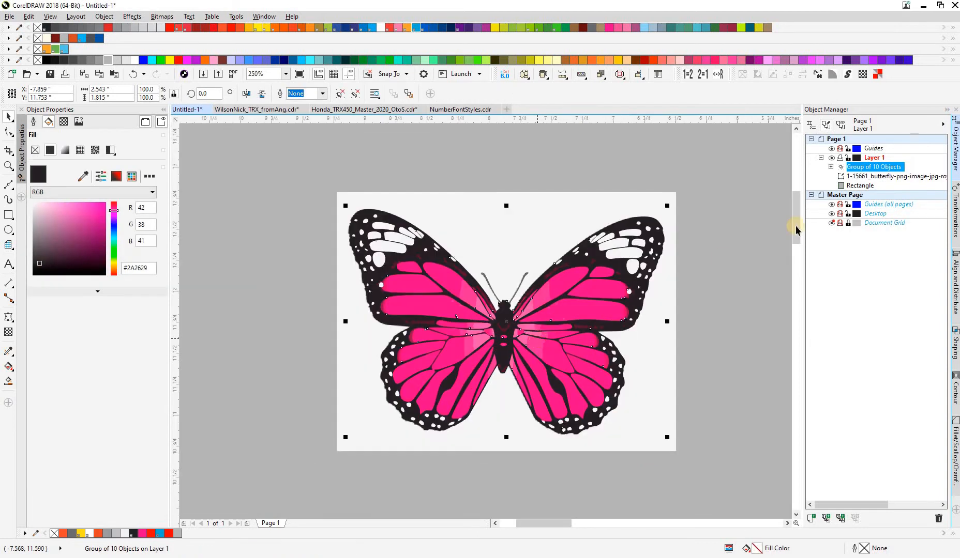
{"action": "mouse_move", "coordinate": [874, 166]}
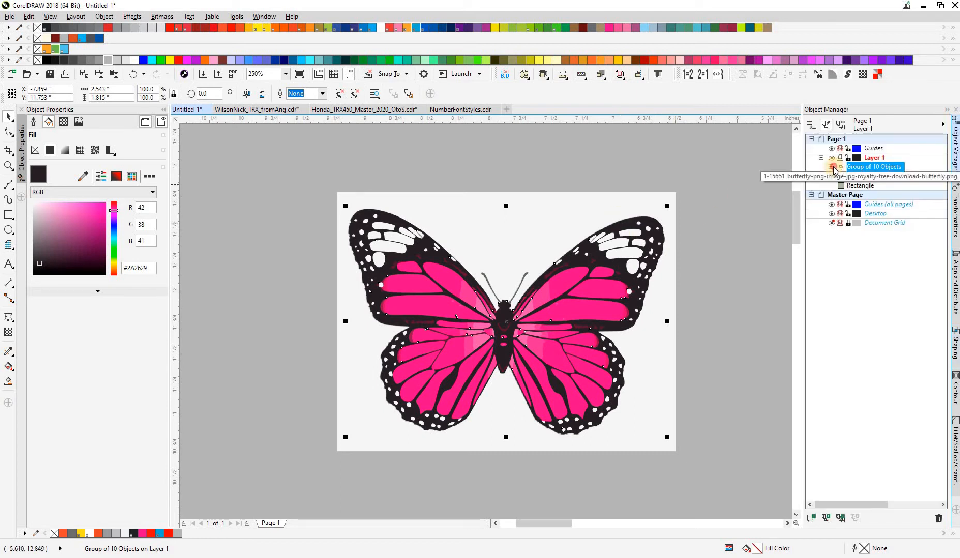
Apply Boundary shaping with Place behind selected and Leave original object unchecked
{"action": "left_click", "coordinate": [821, 168]}
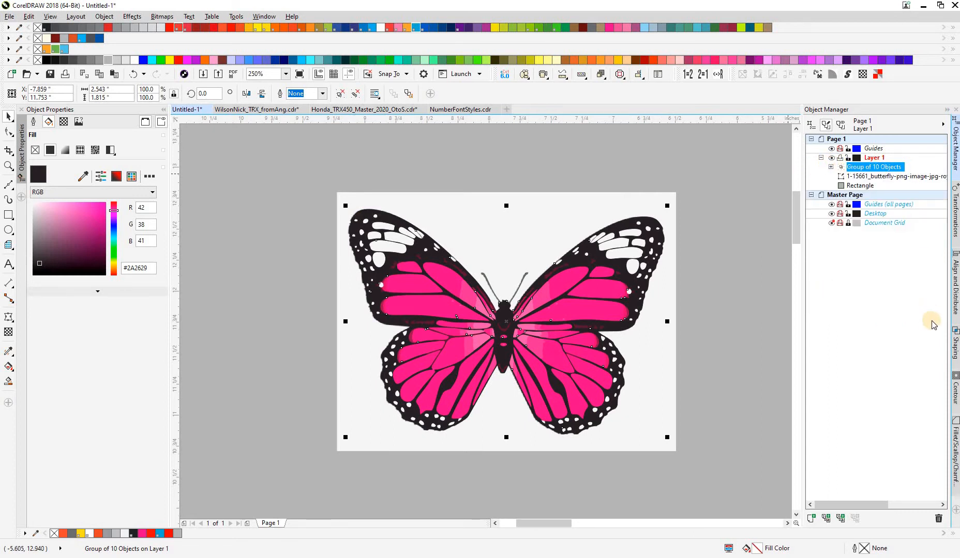
{"action": "left_click", "coordinate": [953, 343]}
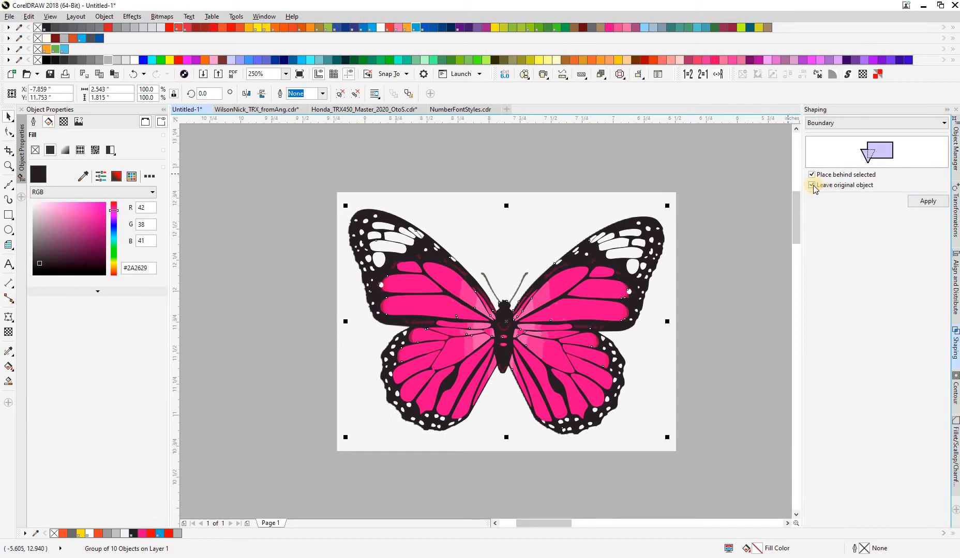
{"action": "left_click", "coordinate": [811, 175]}
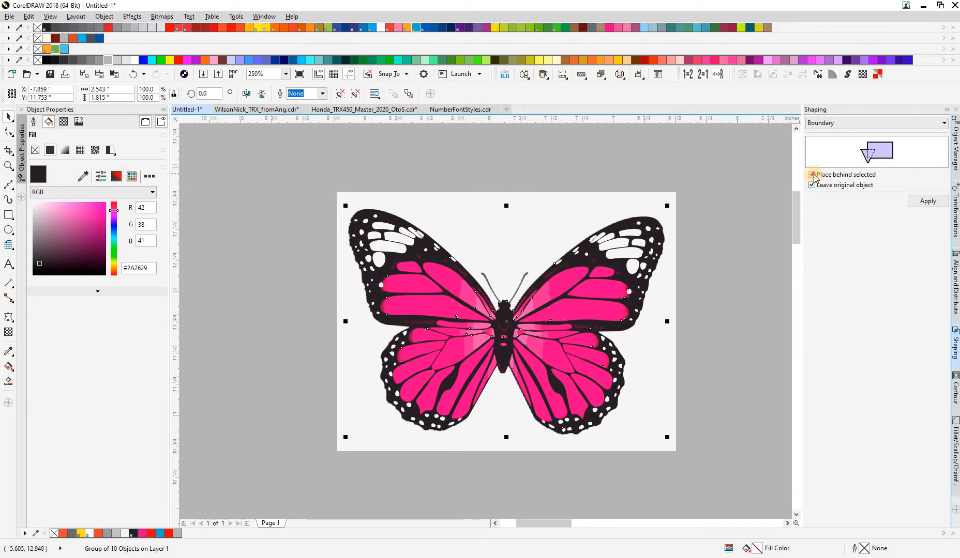
{"action": "left_click", "coordinate": [812, 175]}
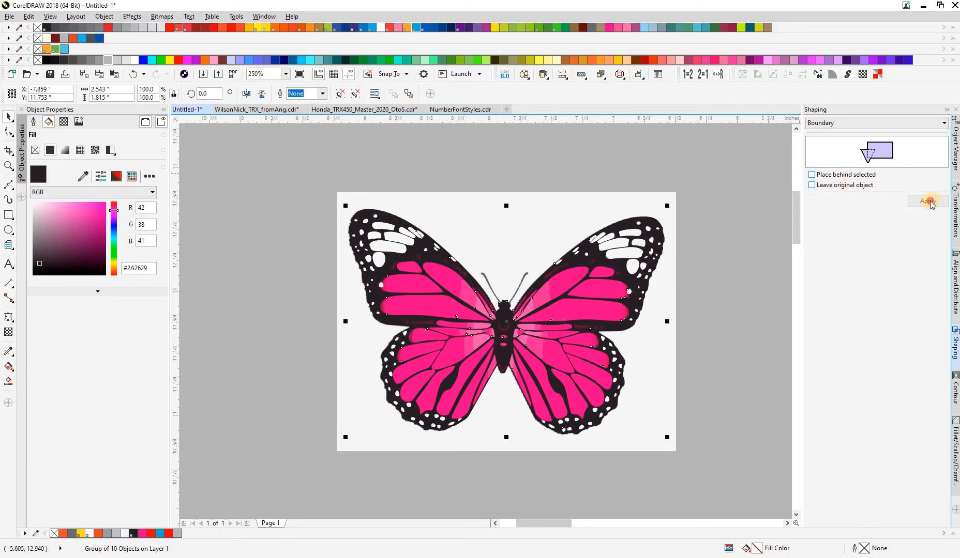
{"action": "left_click", "coordinate": [928, 201]}
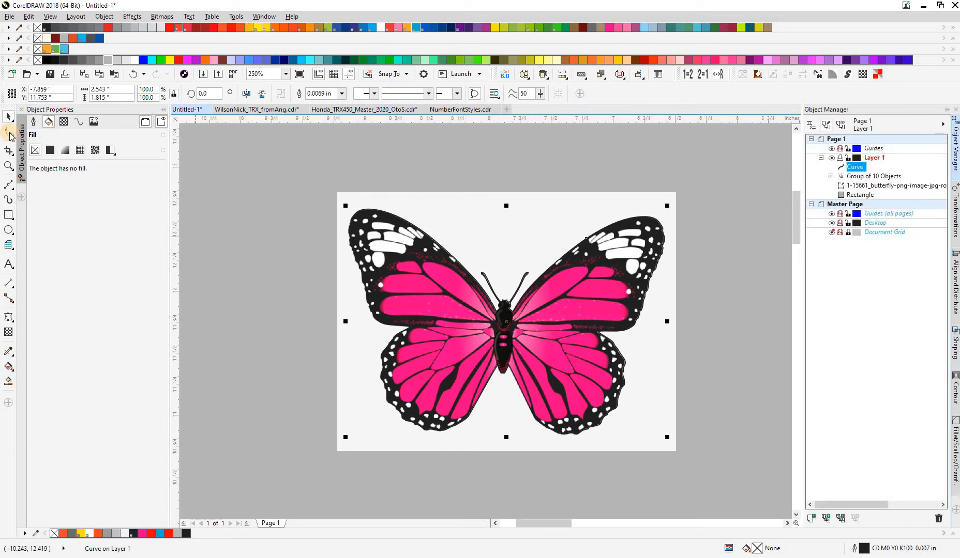
{"action": "left_click", "coordinate": [9, 132]}
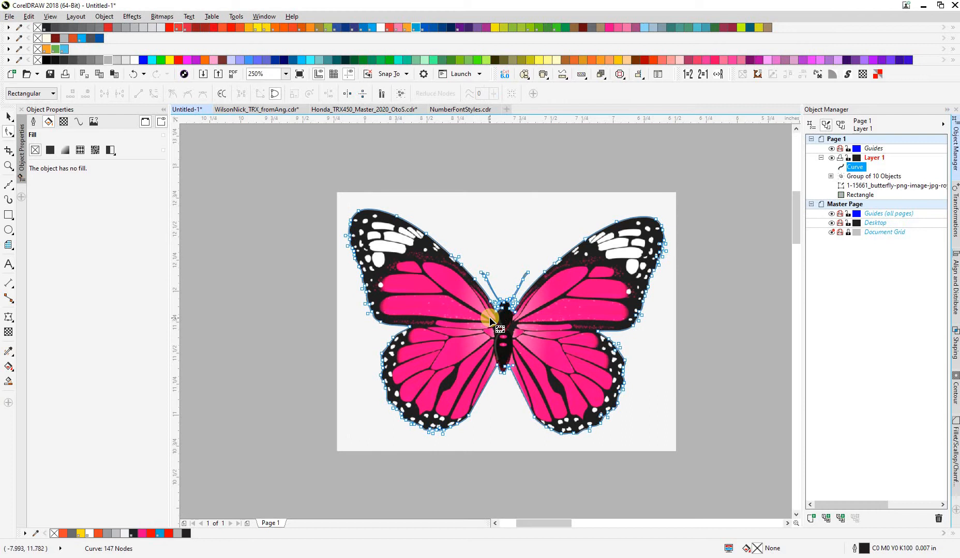
{"action": "mouse_move", "coordinate": [9, 128]}
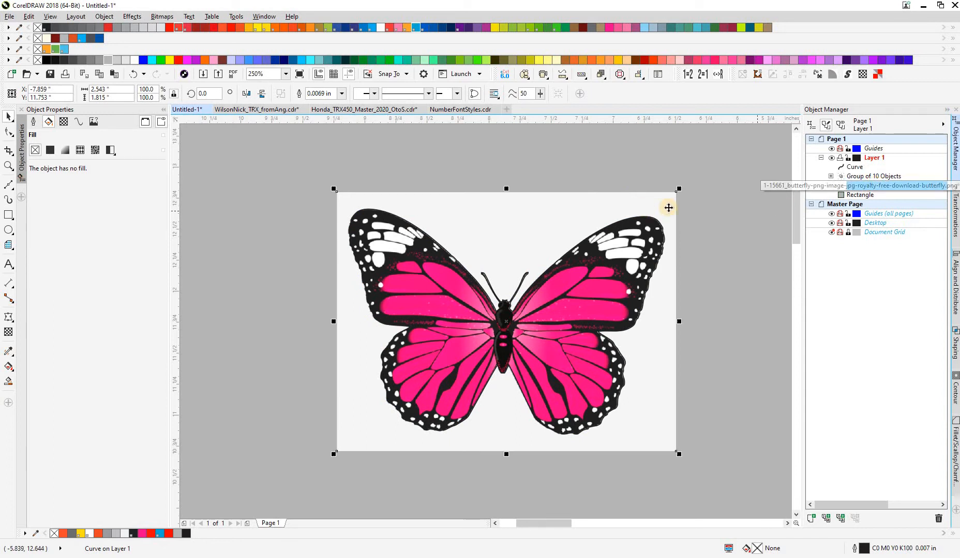
{"action": "left_click", "coordinate": [865, 195]}
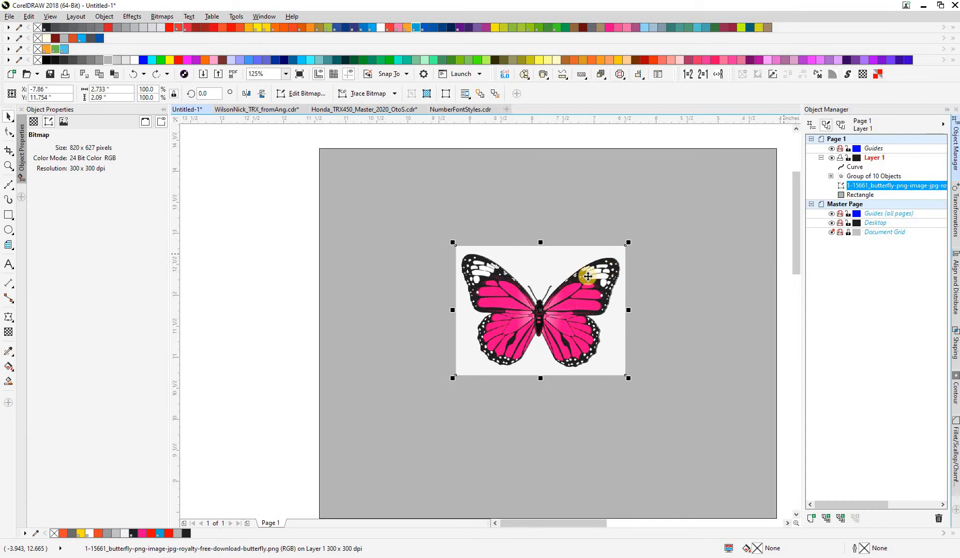
Add a 0.05-inch contour to the boundary curve and break the contour group apart
{"action": "left_click", "coordinate": [854, 167]}
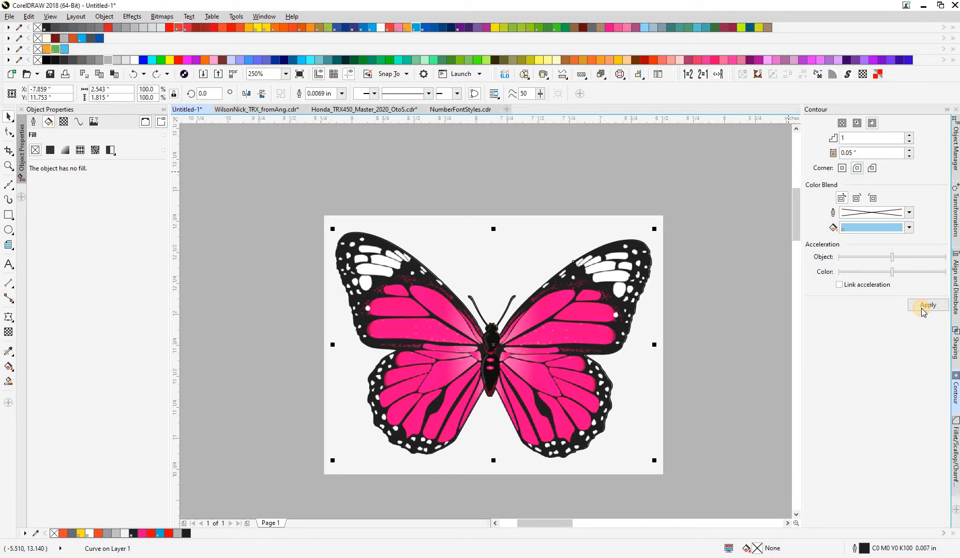
{"action": "left_click", "coordinate": [927, 305]}
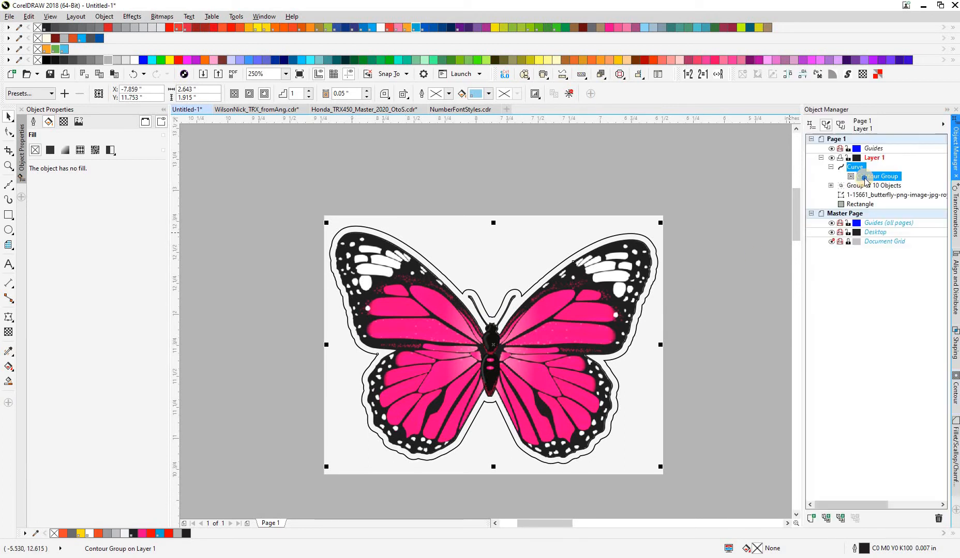
{"action": "right_click", "coordinate": [855, 168]}
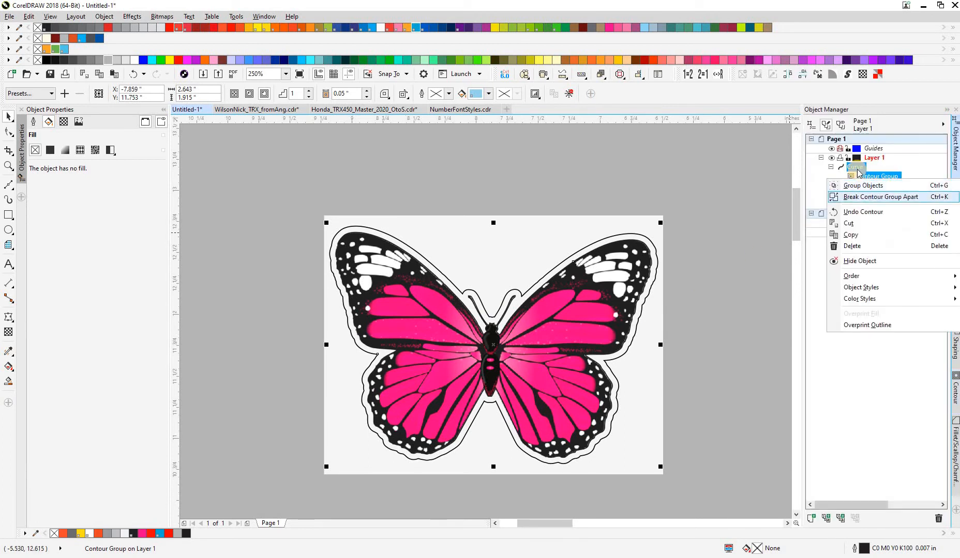
{"action": "left_click", "coordinate": [880, 196]}
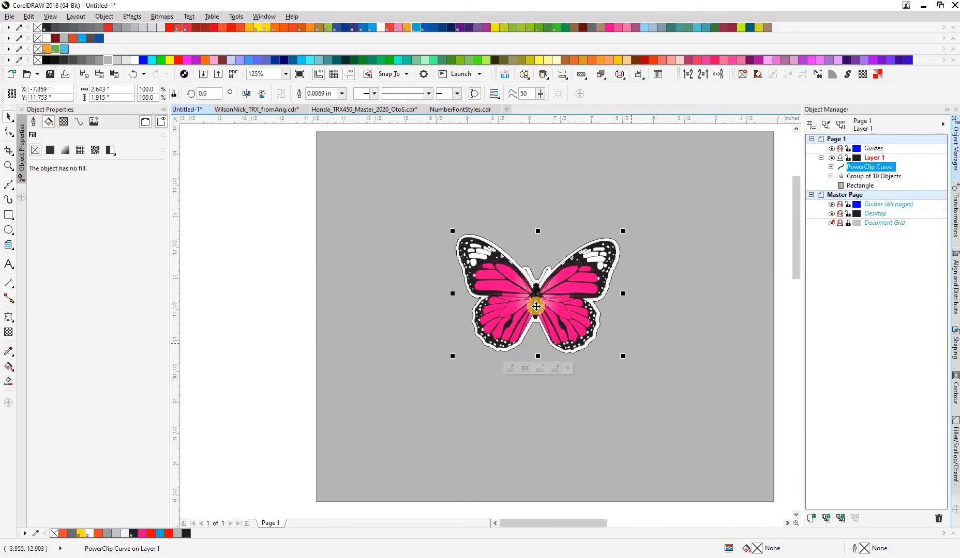
{"action": "mouse_move", "coordinate": [532, 281]}
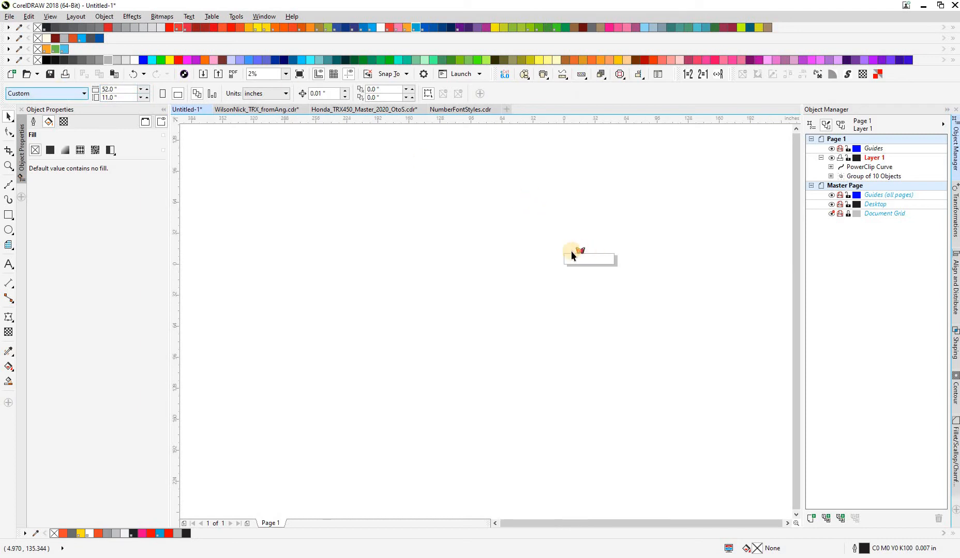
Delete the leftover Group of 10 Objects and create a new layer in Object Manager
{"action": "left_click", "coordinate": [578, 252]}
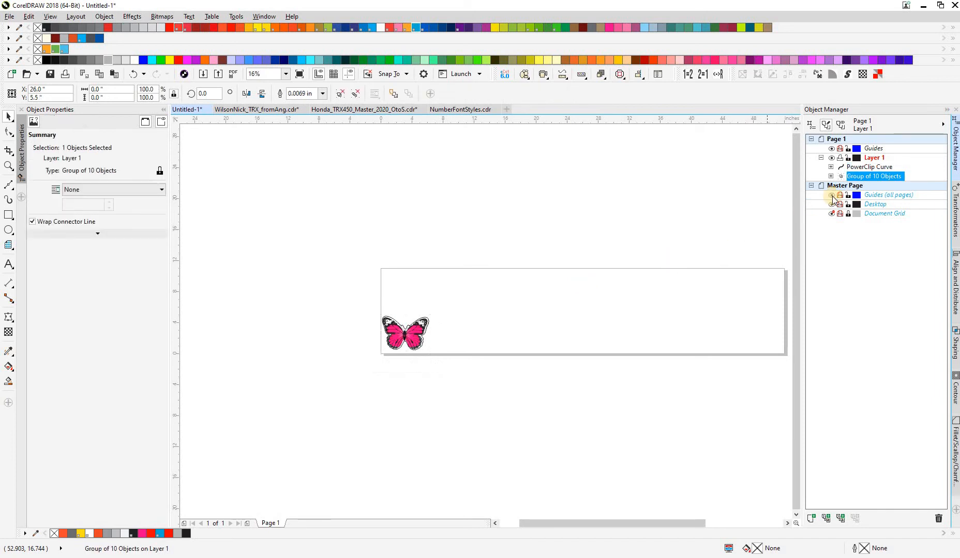
{"action": "right_click", "coordinate": [873, 177]}
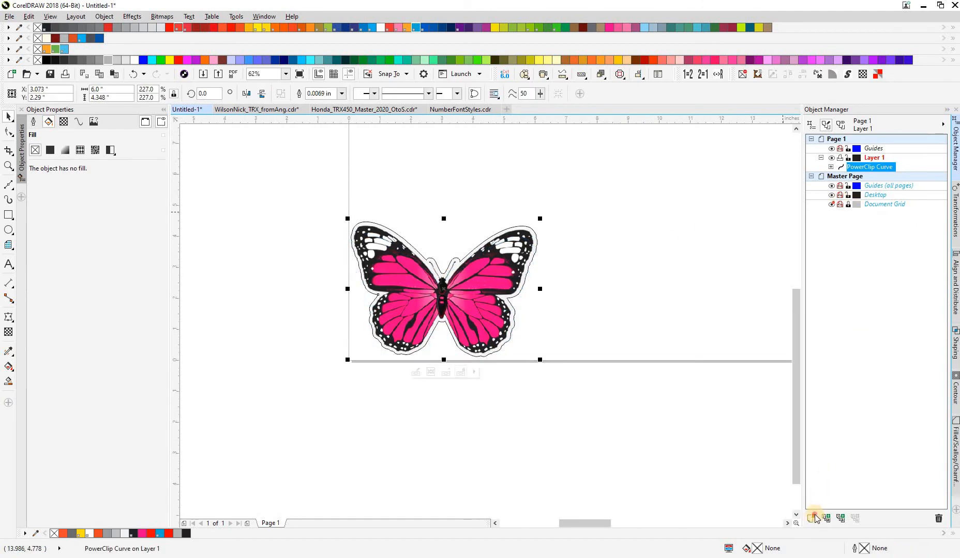
{"action": "left_click", "coordinate": [813, 519]}
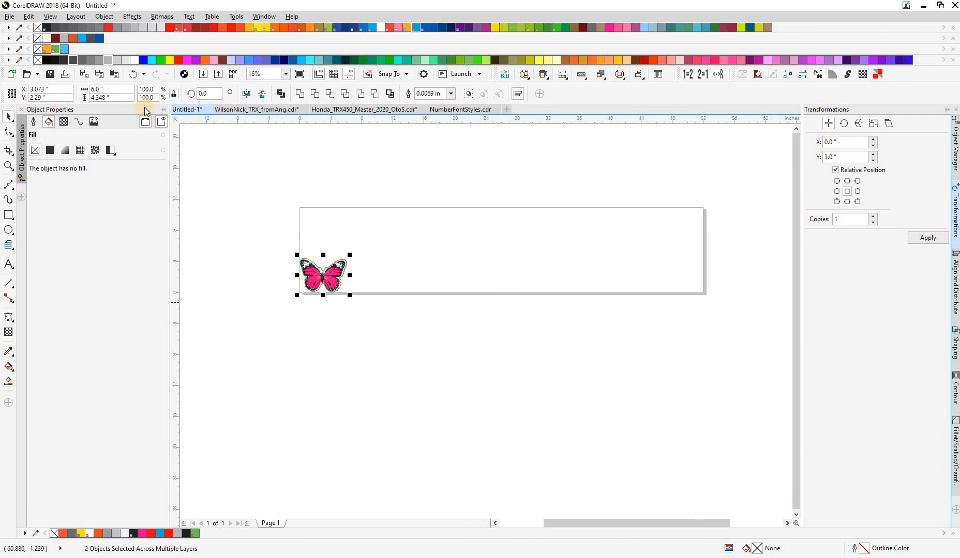
{"action": "mouse_move", "coordinate": [759, 164]}
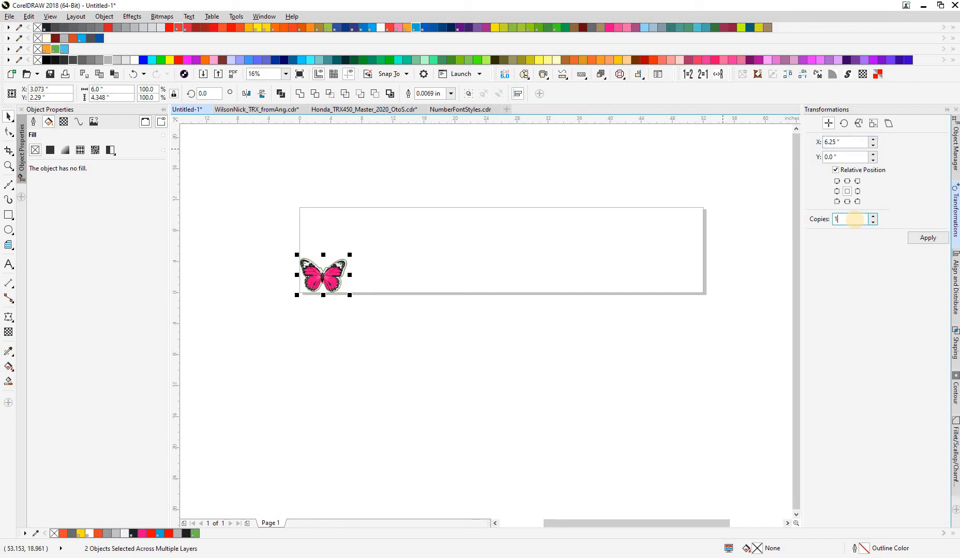
Apply a relative X 6.25, Y 0 position transform with 10 copies for one row
{"action": "type", "text": "10"}
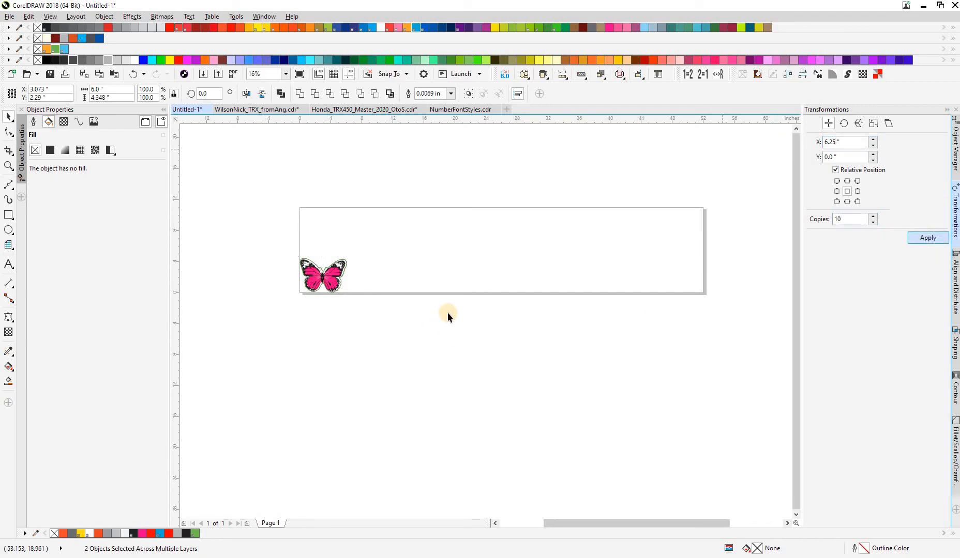
{"action": "left_click", "coordinate": [926, 238]}
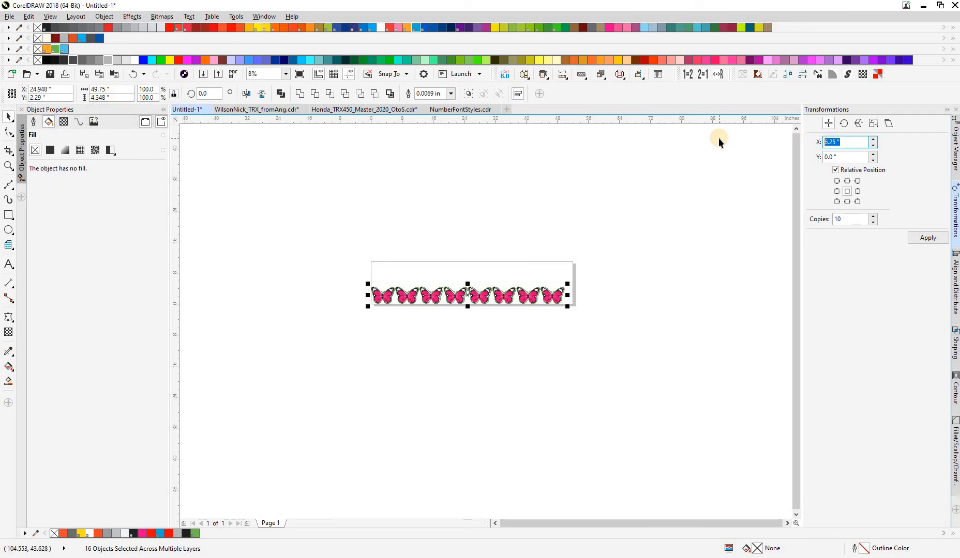
Apply an X 0, Y 4.6 transform with 1 copy to place a second row below
{"action": "left_click", "coordinate": [847, 157]}
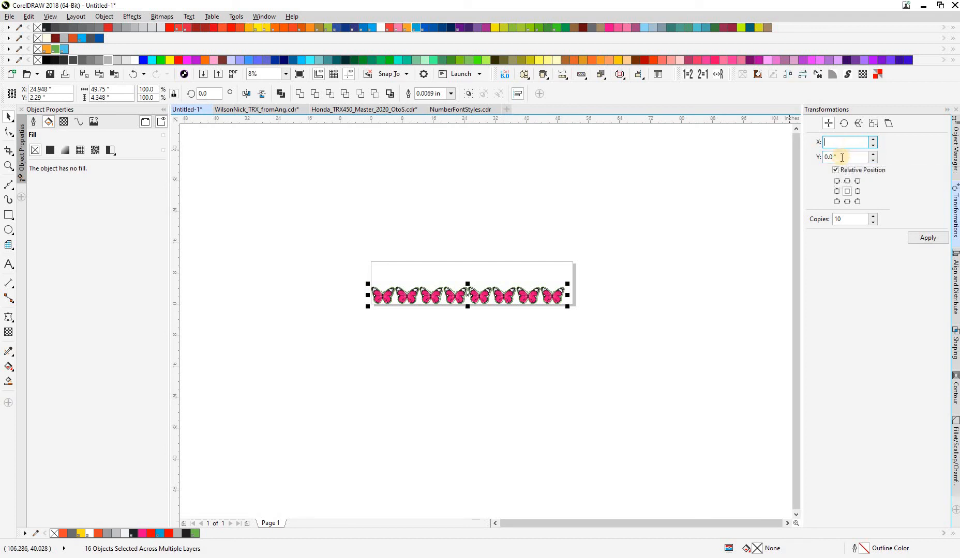
{"action": "left_click", "coordinate": [847, 157]}
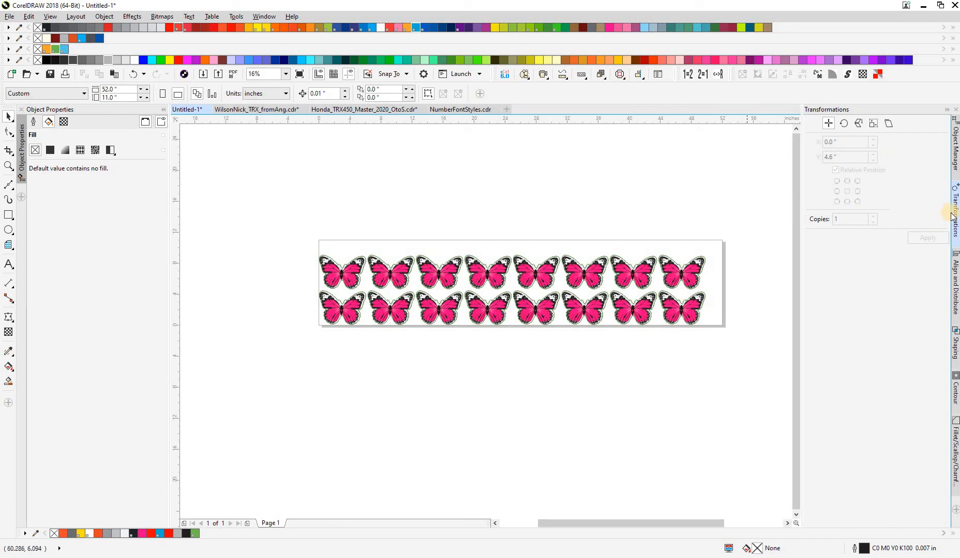
{"action": "mouse_move", "coordinate": [952, 156]}
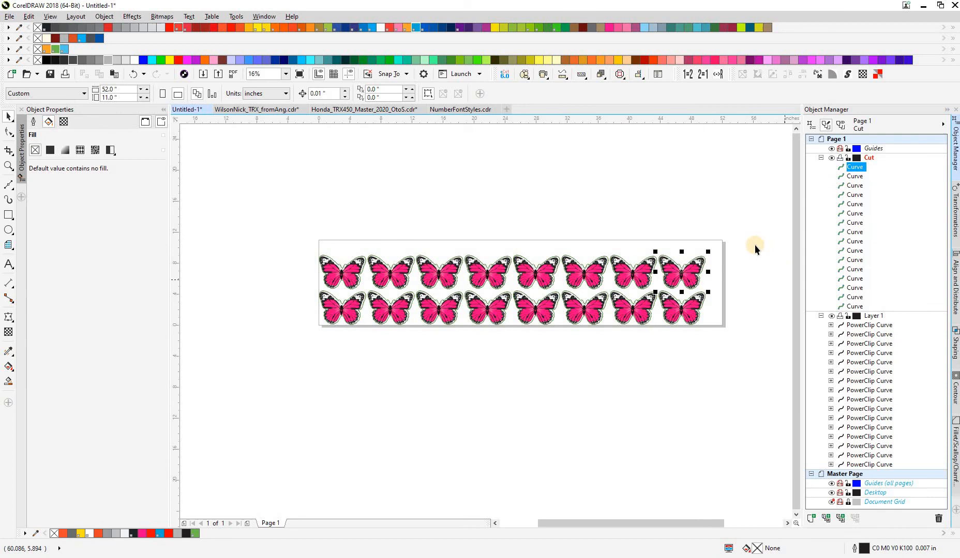
{"action": "left_click", "coordinate": [856, 185]}
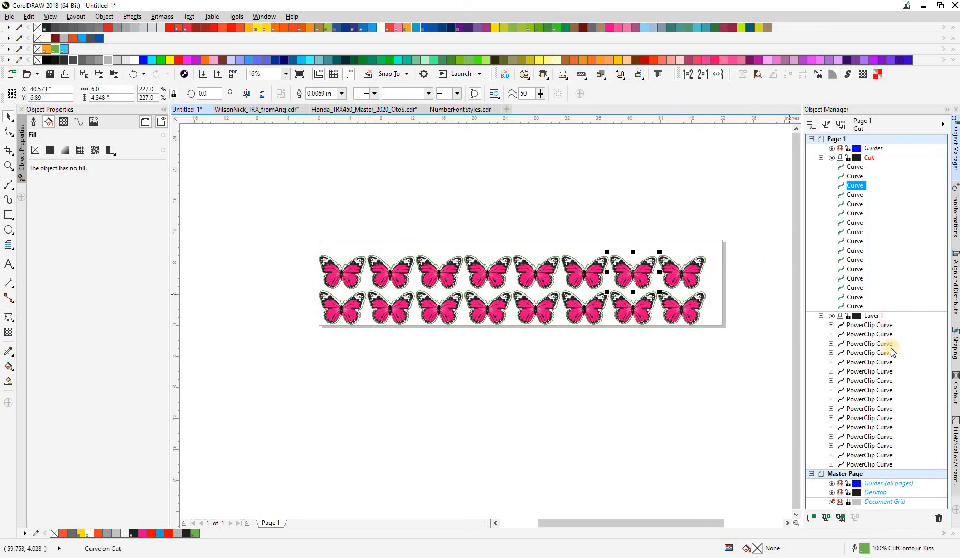
{"action": "left_click", "coordinate": [868, 325]}
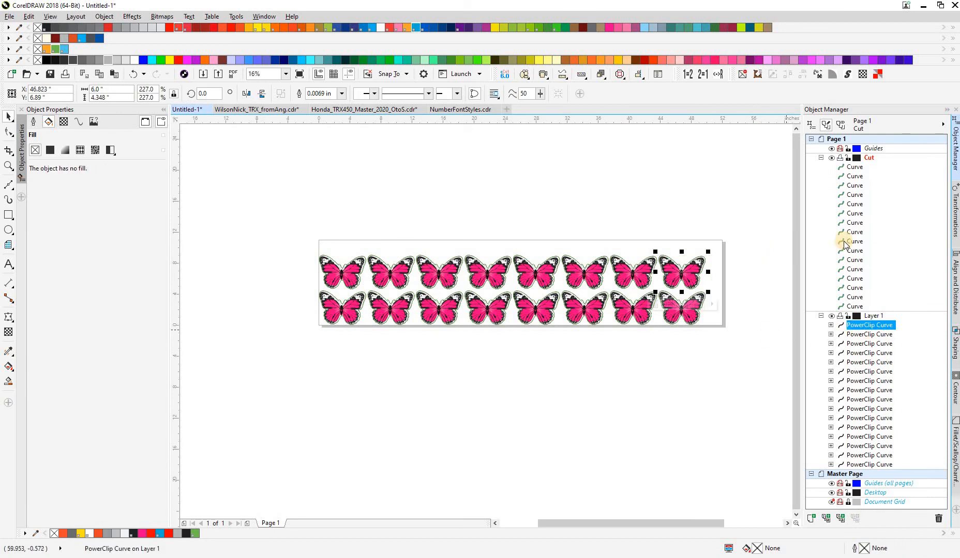
{"action": "mouse_move", "coordinate": [826, 220]}
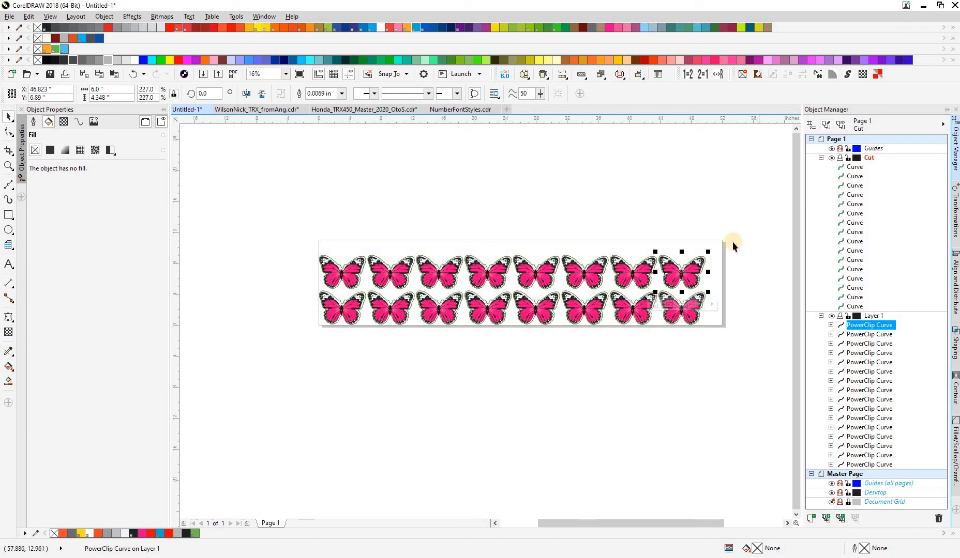
{"action": "mouse_move", "coordinate": [562, 225]}
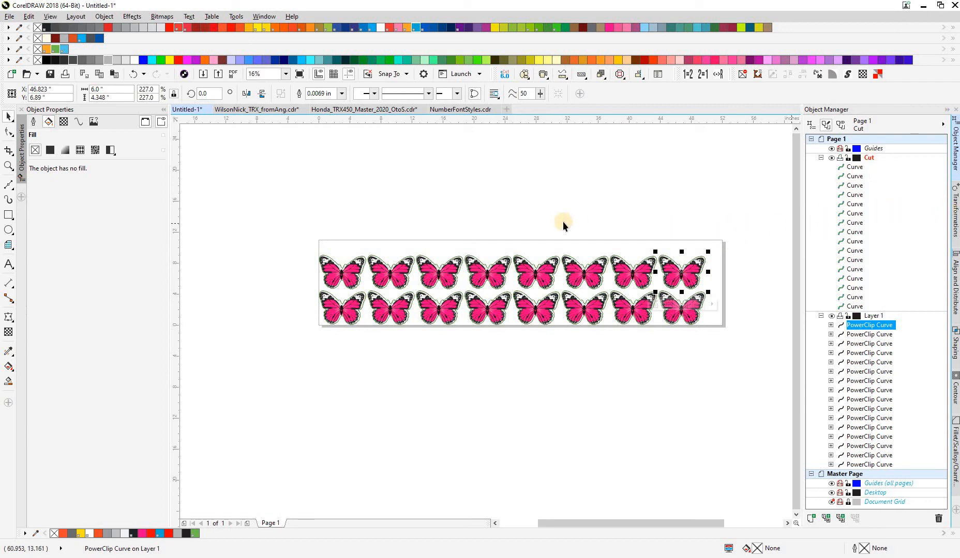